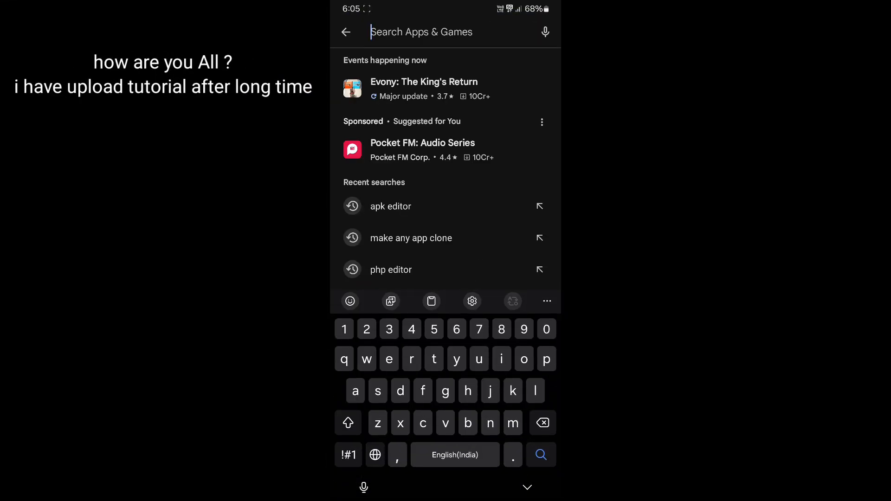
Search the Play Store for 'awebserver' and launch the installed AWebServer app
text(awebserver)
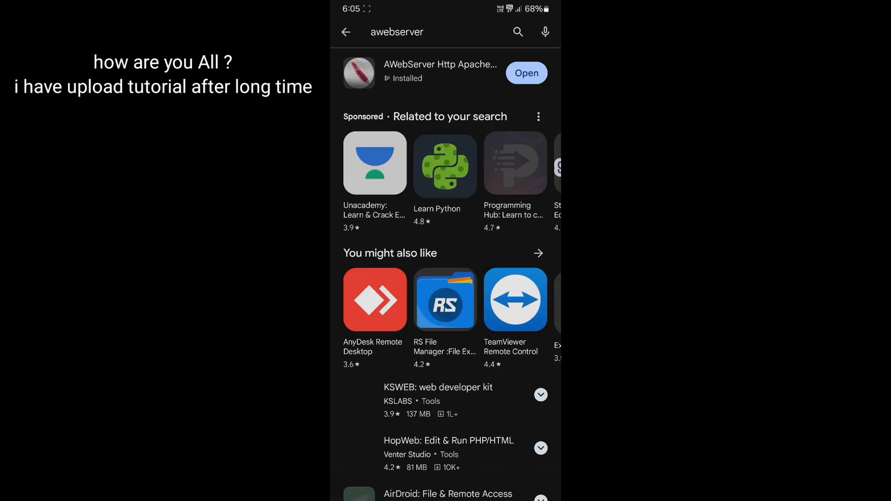
click(441, 73)
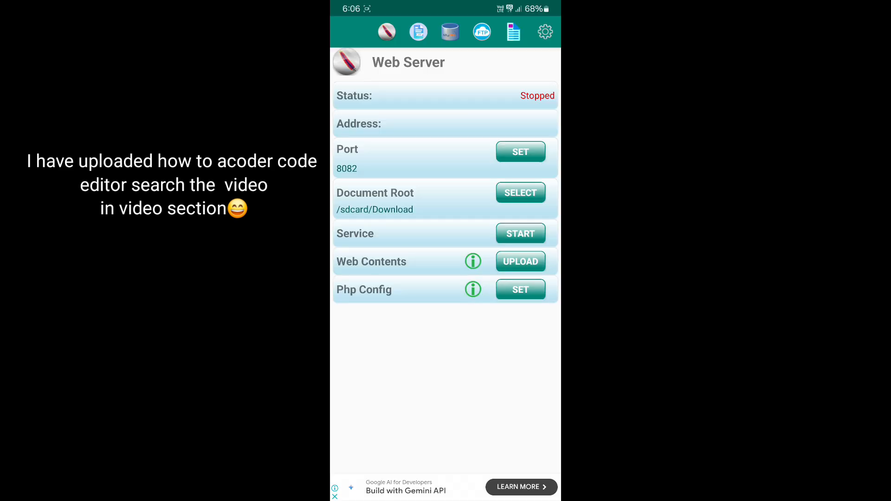
Start the MariaDB service from AWebServer's MariaDB server panel
click(449, 31)
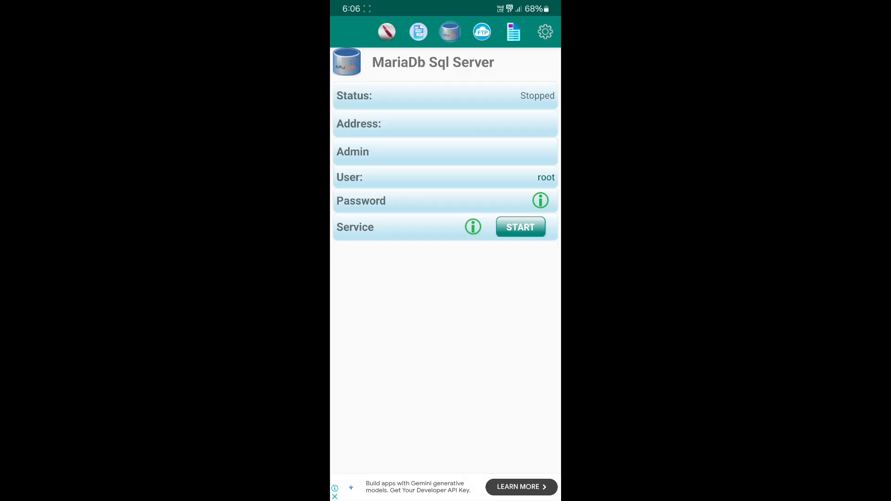
click(519, 227)
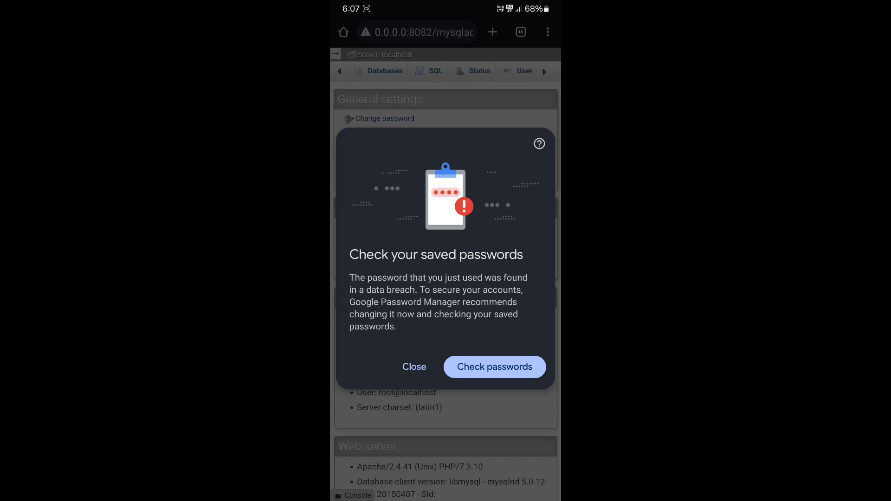
Close Chrome's 'Check your saved passwords' warning
click(413, 367)
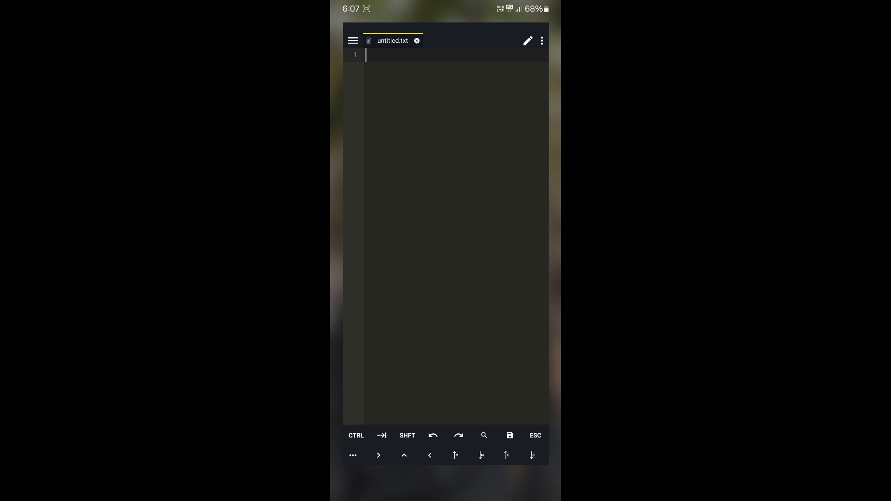
Begin the PHP block with $server_name set to "localhost:3306"
click(443, 171)
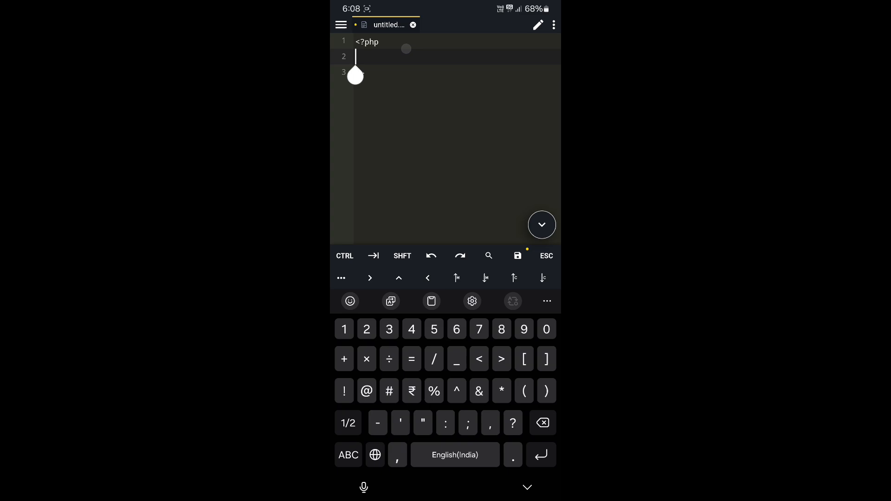
text($server_name =)
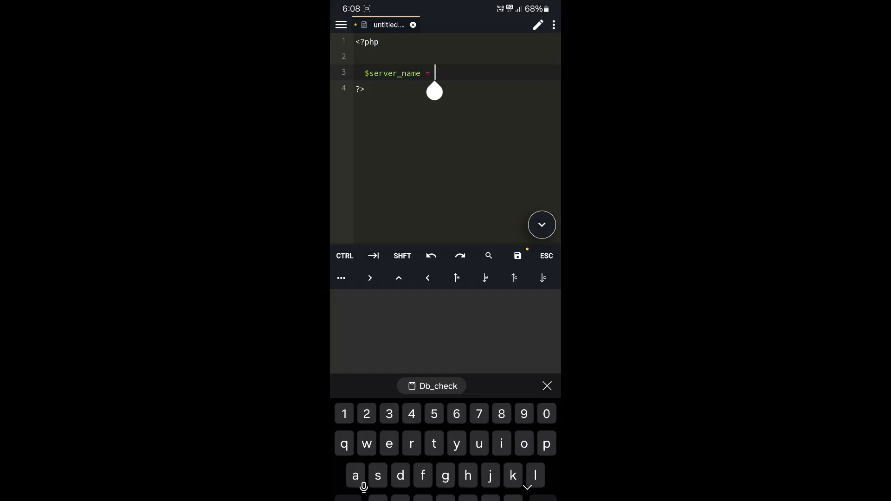
text("loca)
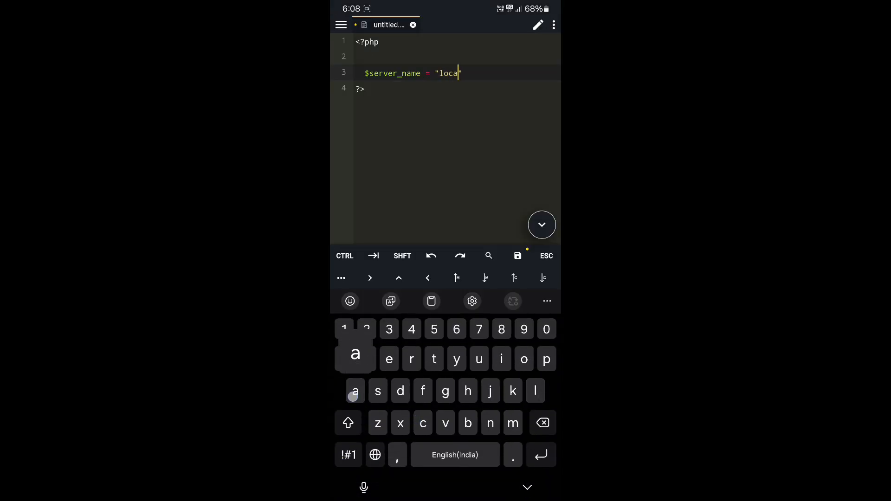
text(lhost)
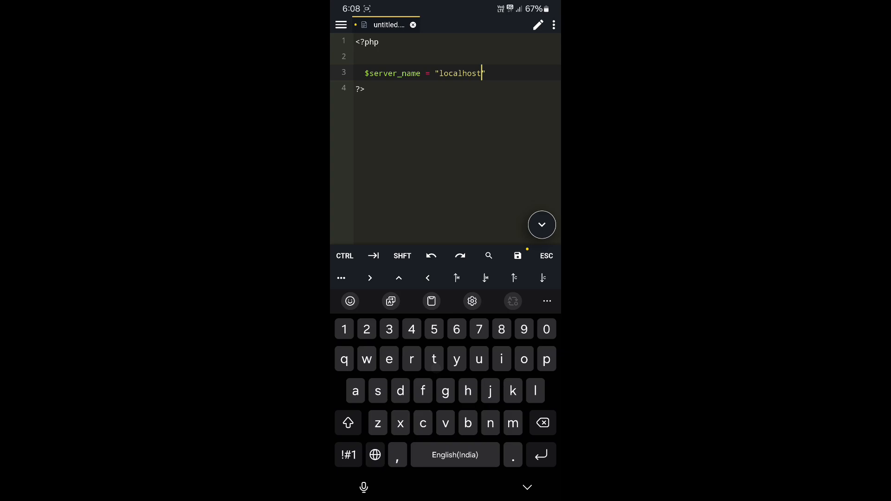
text(:3306)
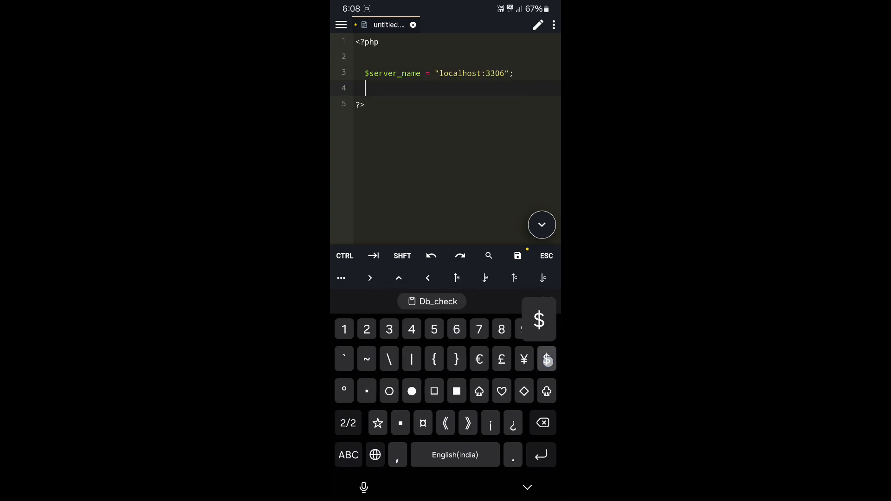
text($usern)
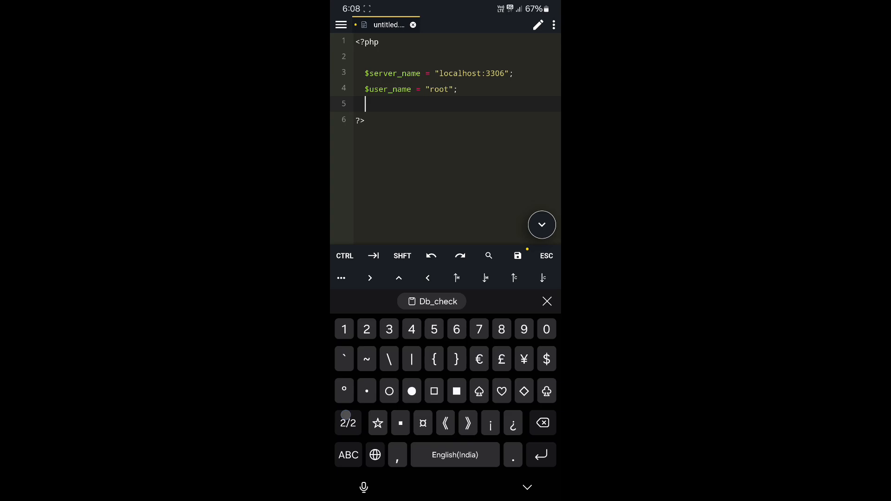
text($password =)
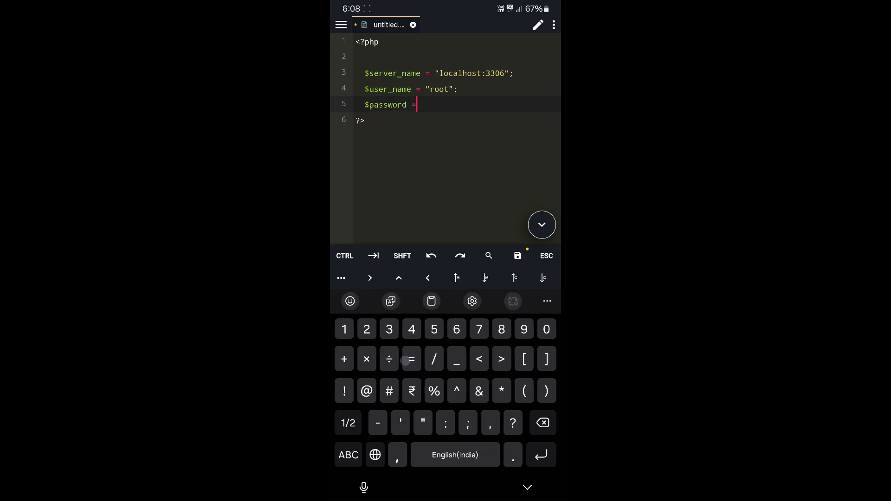
text("root")
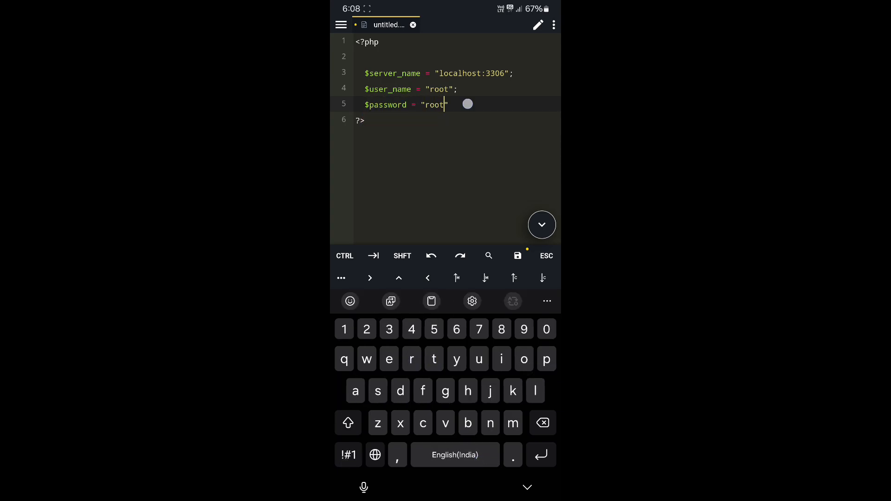
text($db_name = "Db_check")
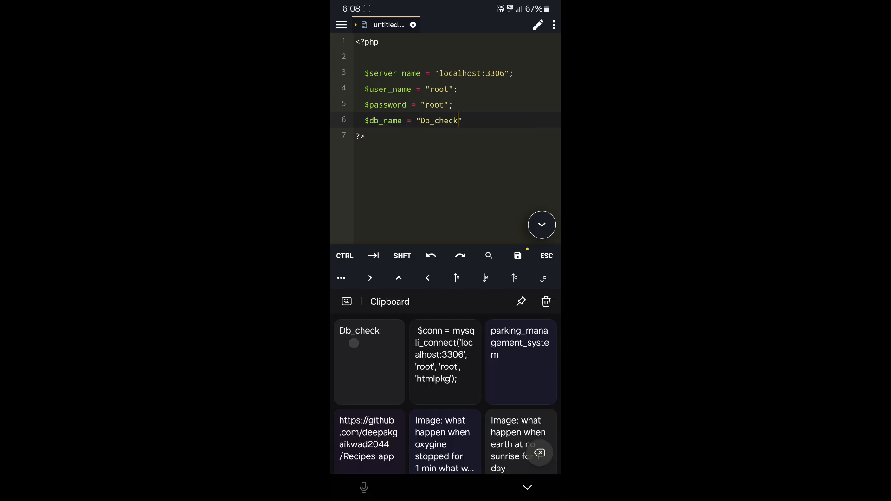
text(;)
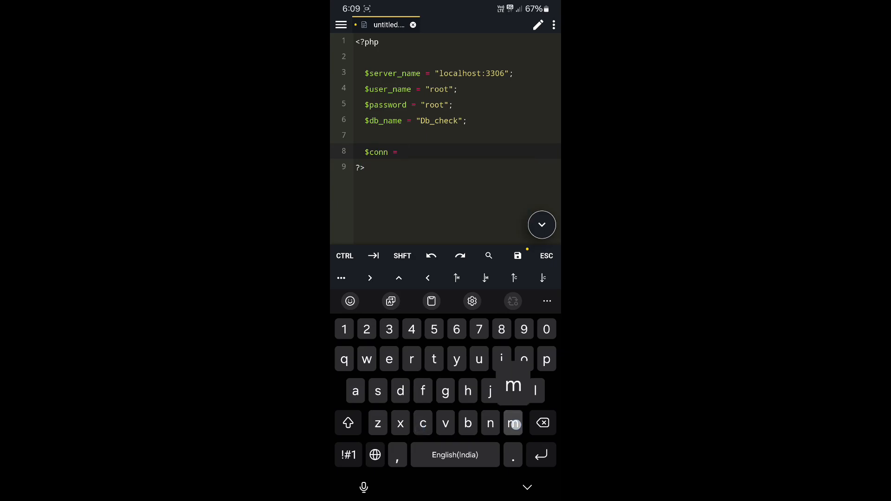
Type $conn = mysqli_connect(...) with four variables and an if($conn) echo "connection successfully" block
text(mysqli_connect($server_name, $user_name, $password,)
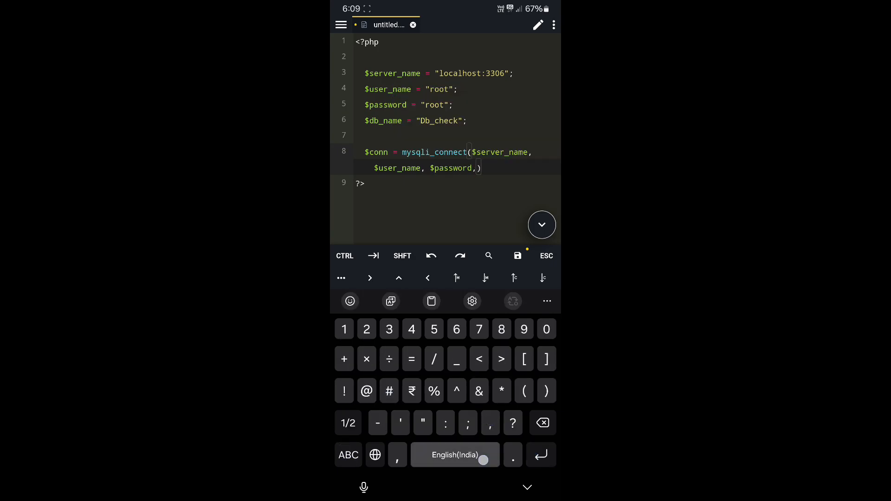
text($db_name)
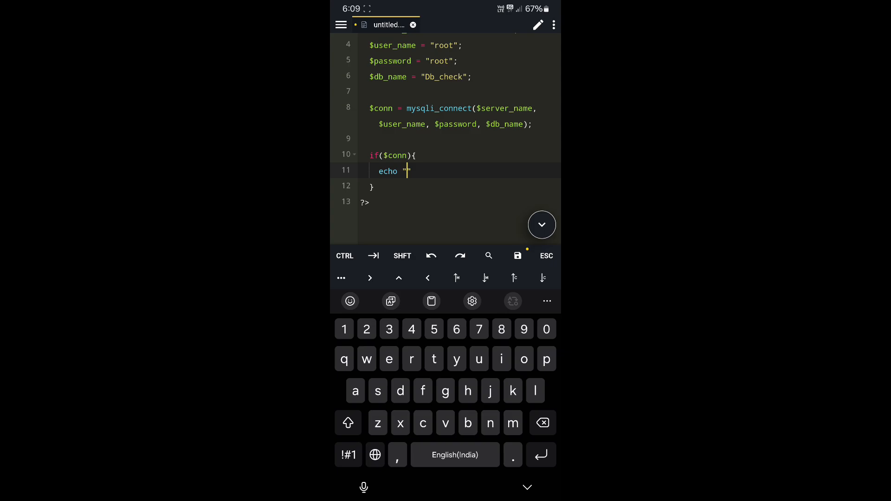
text(connecr)
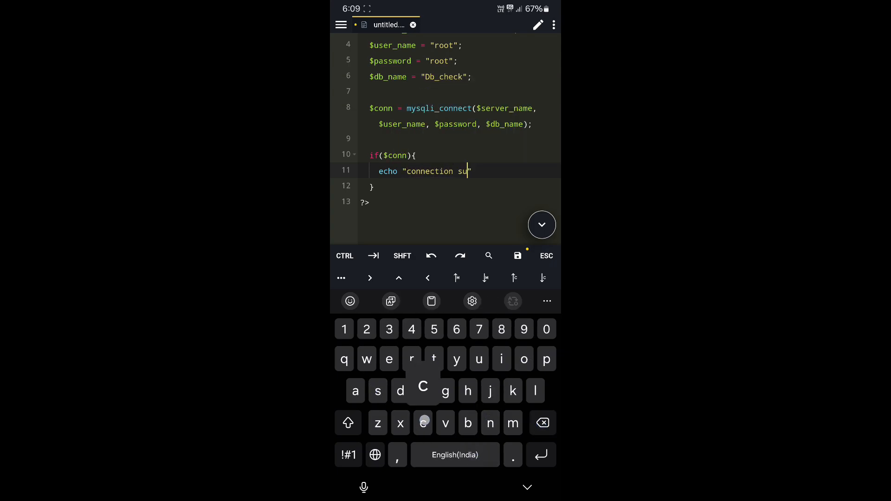
text(ccessfully)
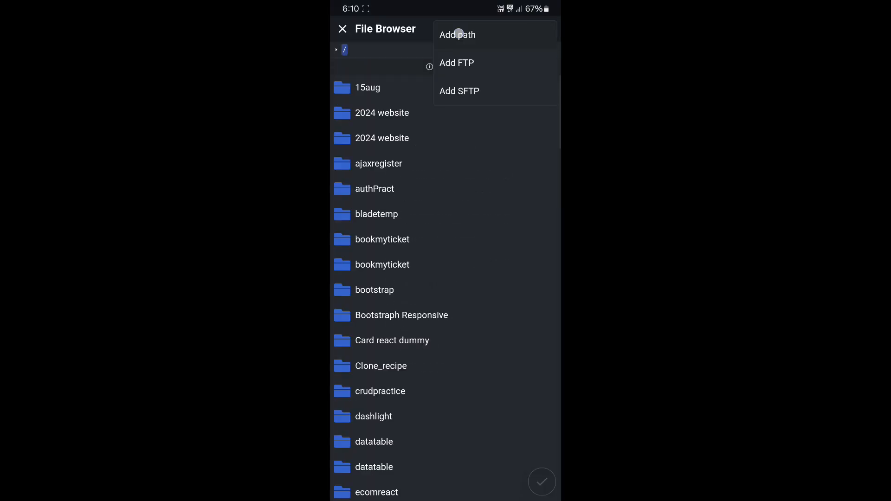
Save the script into a new 'php database tutorial' folder inside Download
click(457, 34)
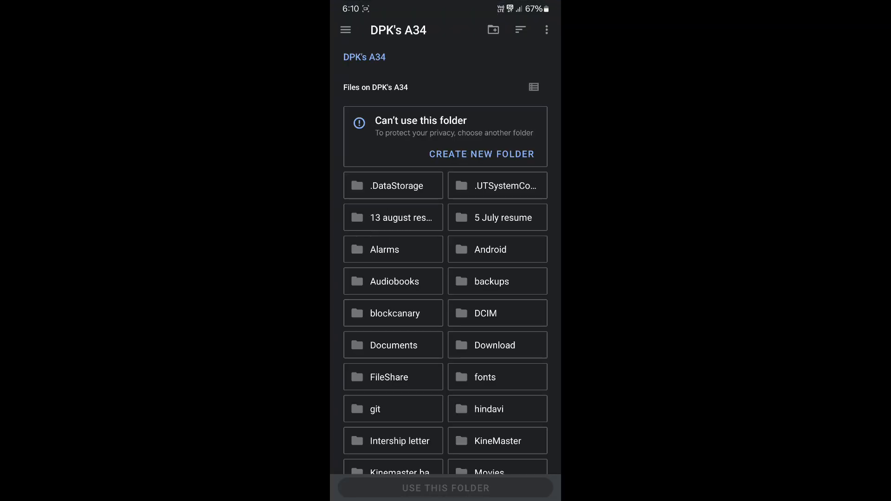
click(495, 345)
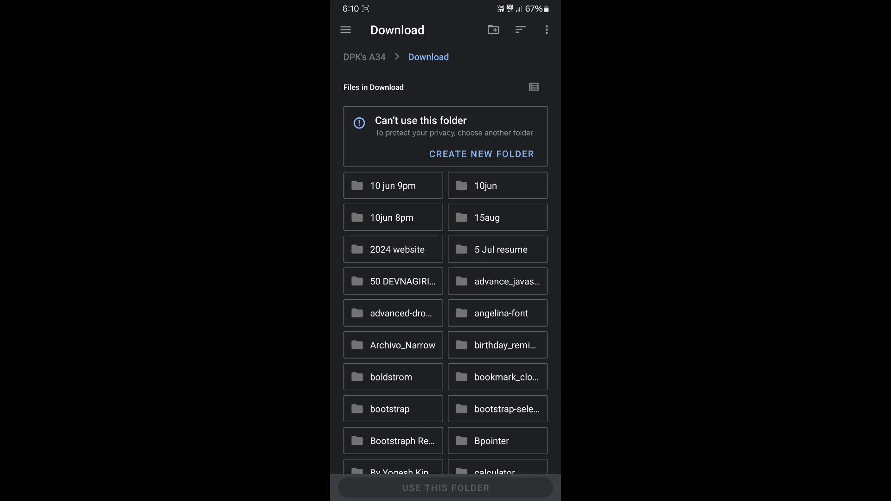
click(481, 154)
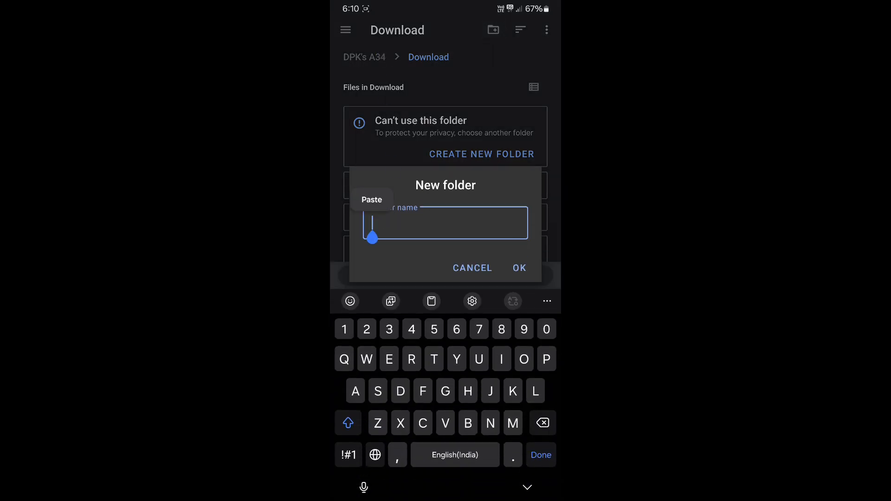
text(php database tutorial)
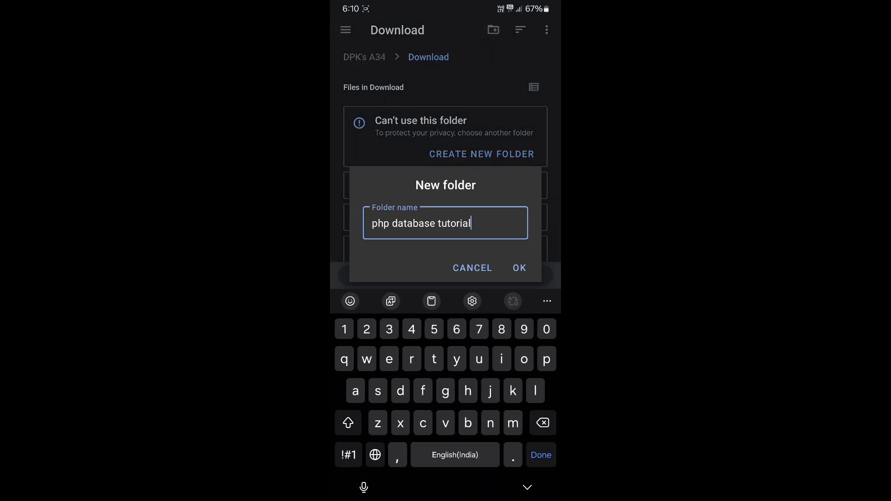
click(517, 268)
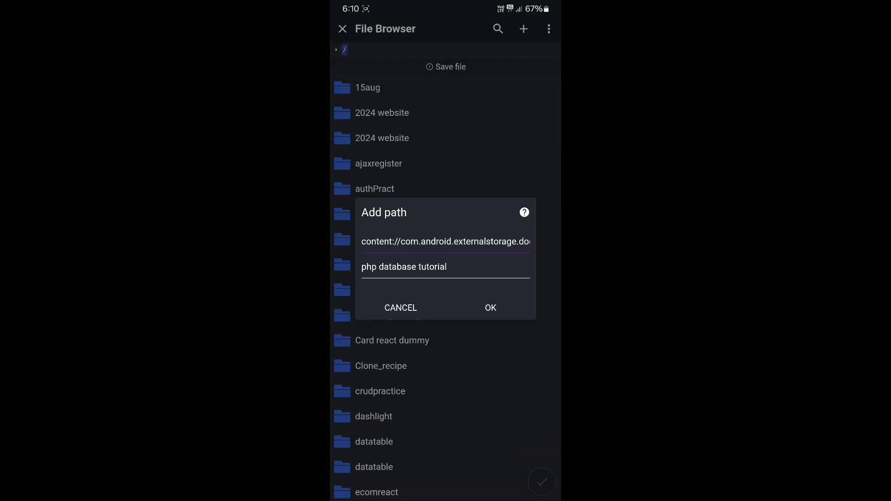
click(490, 307)
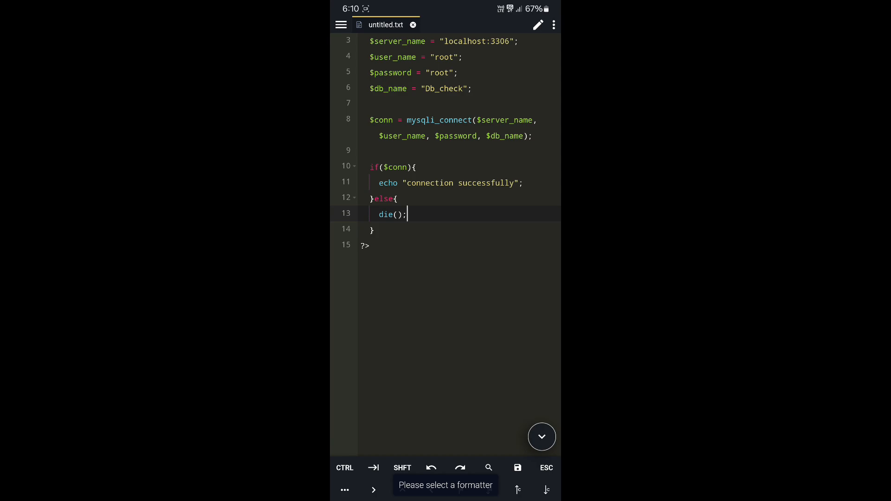
Rename the Acode file to con.php
click(552, 24)
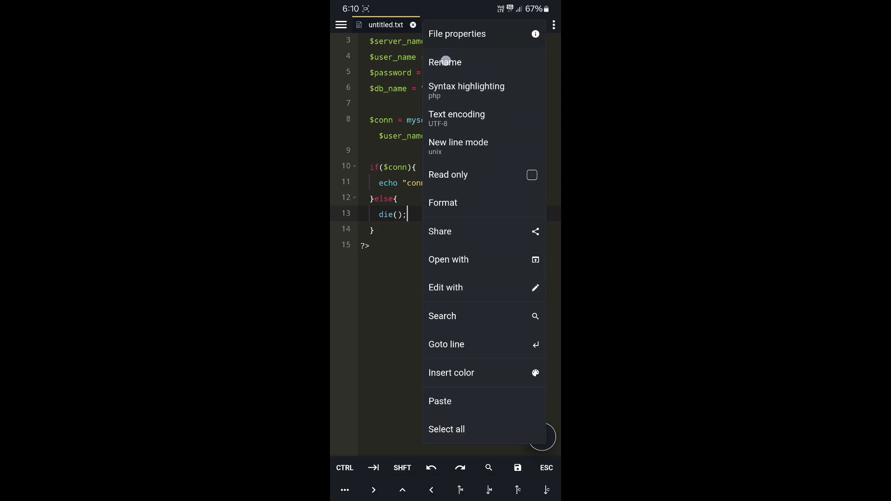
click(445, 62)
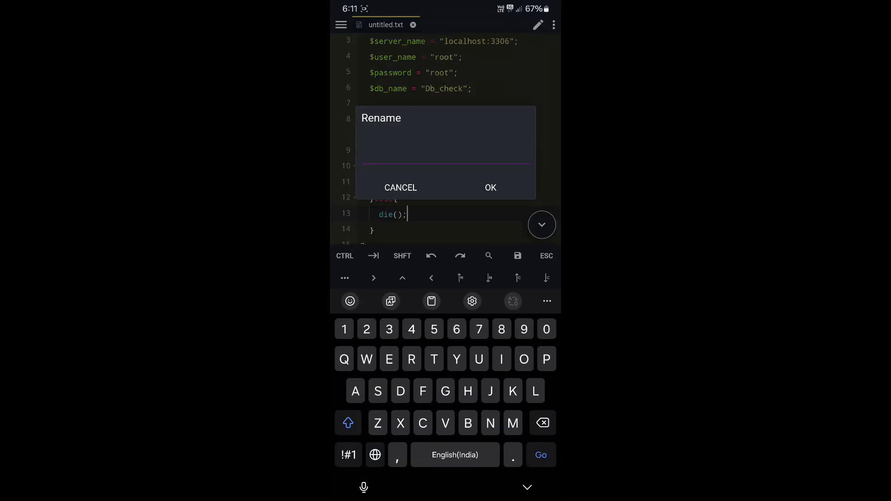
text(con.php)
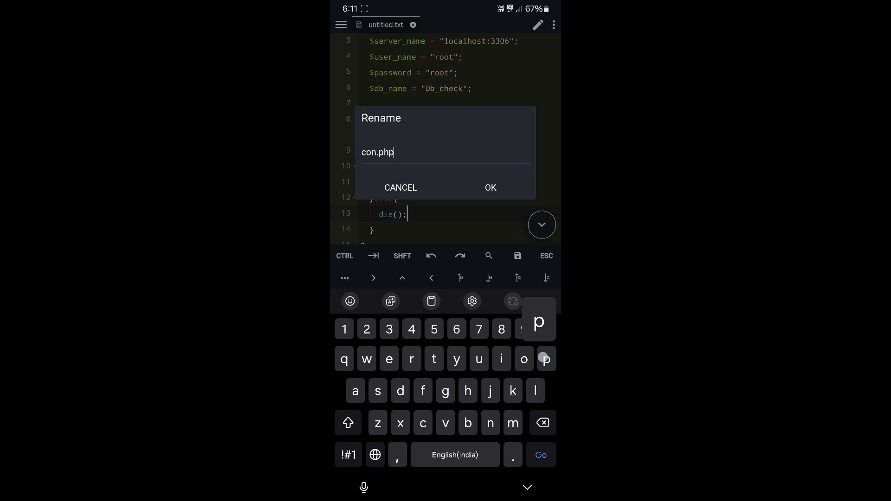
click(489, 187)
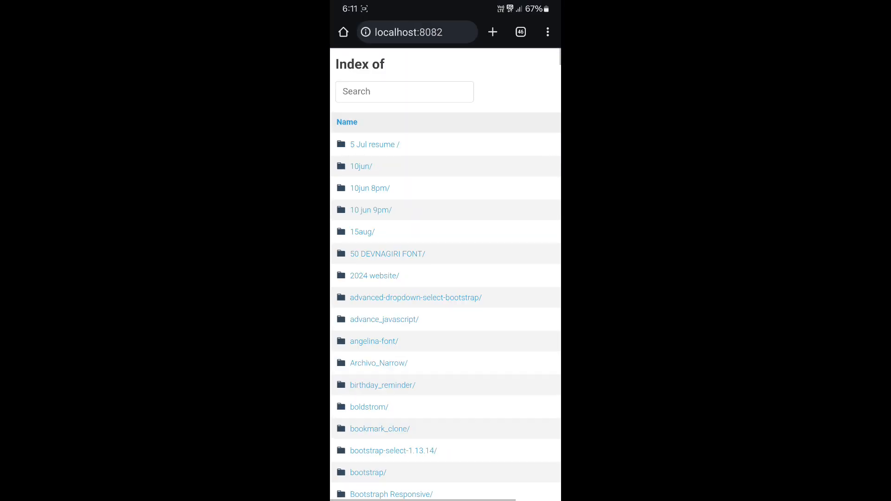
Search localhost:8082 for the 'php database tutorial' folder and open con.php there
scroll(down, 3)
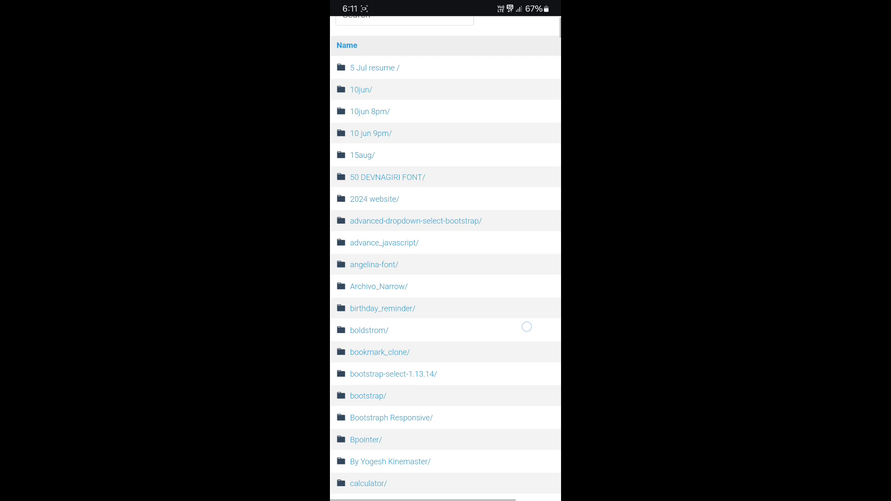
text(h)
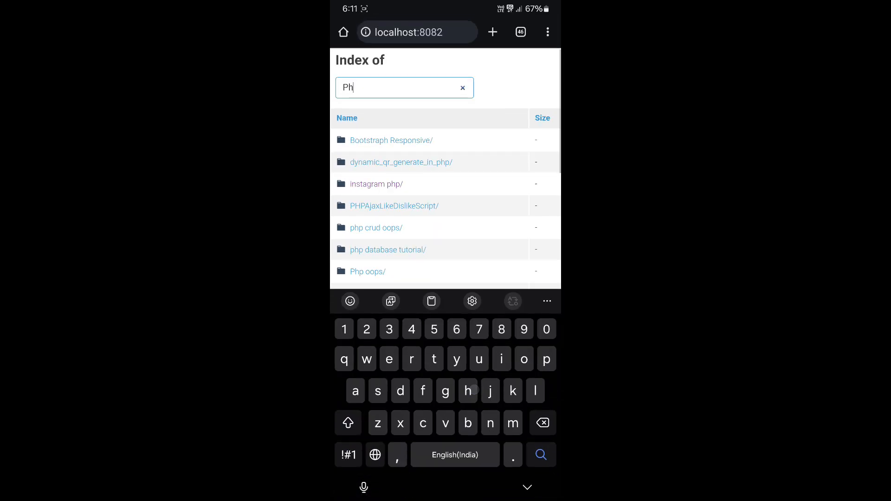
click(367, 271)
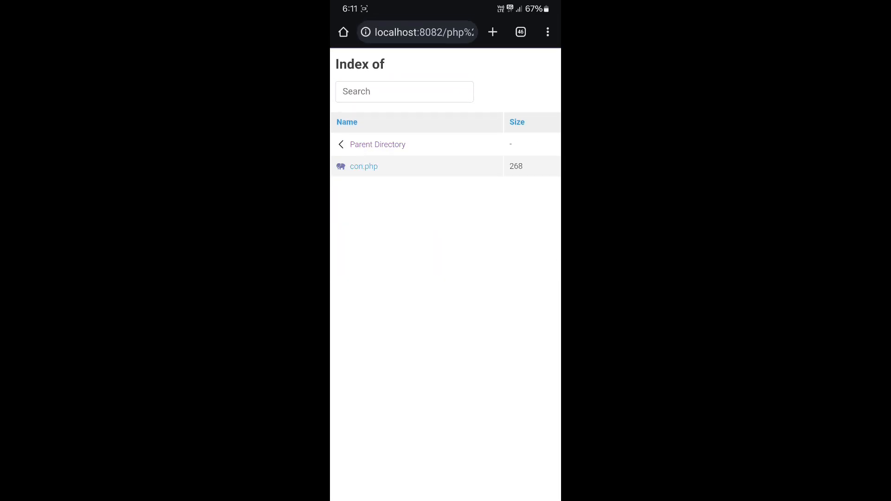
click(364, 166)
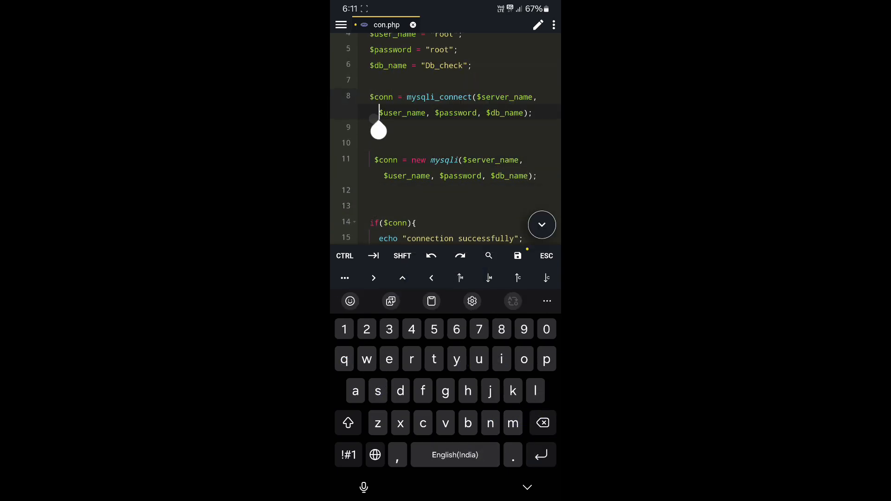
Comment out mysqli_connect, switch $db_name to "Db_check12" and keep the new mysqli connection
double_click(437, 105)
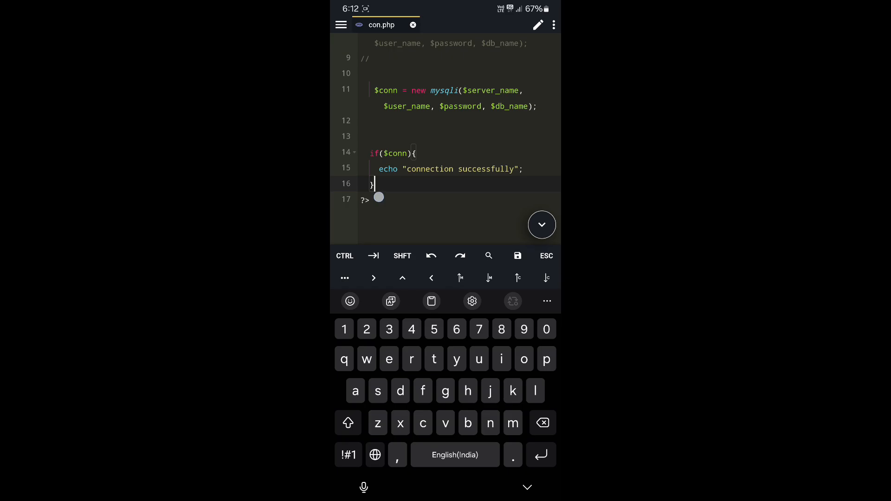
text(die();)
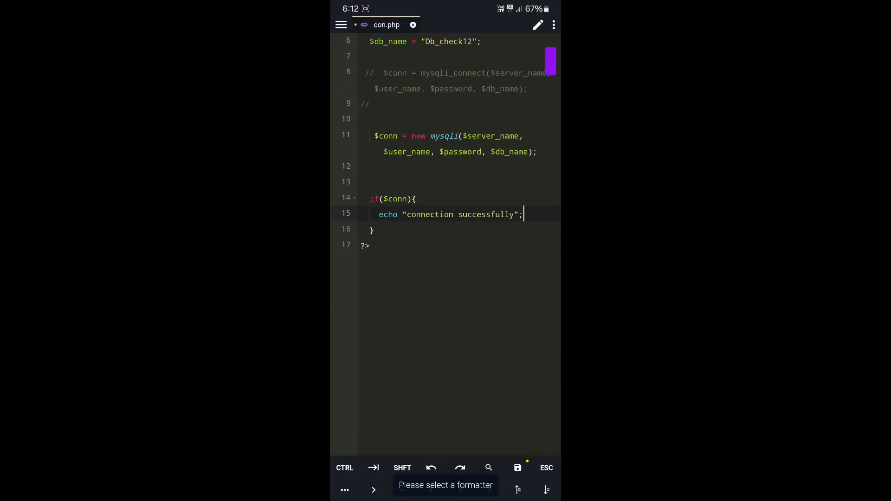
click(379, 179)
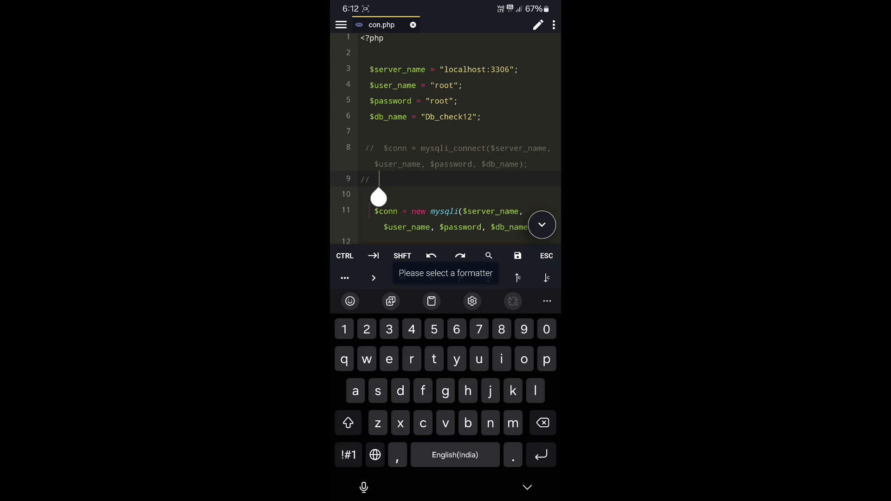